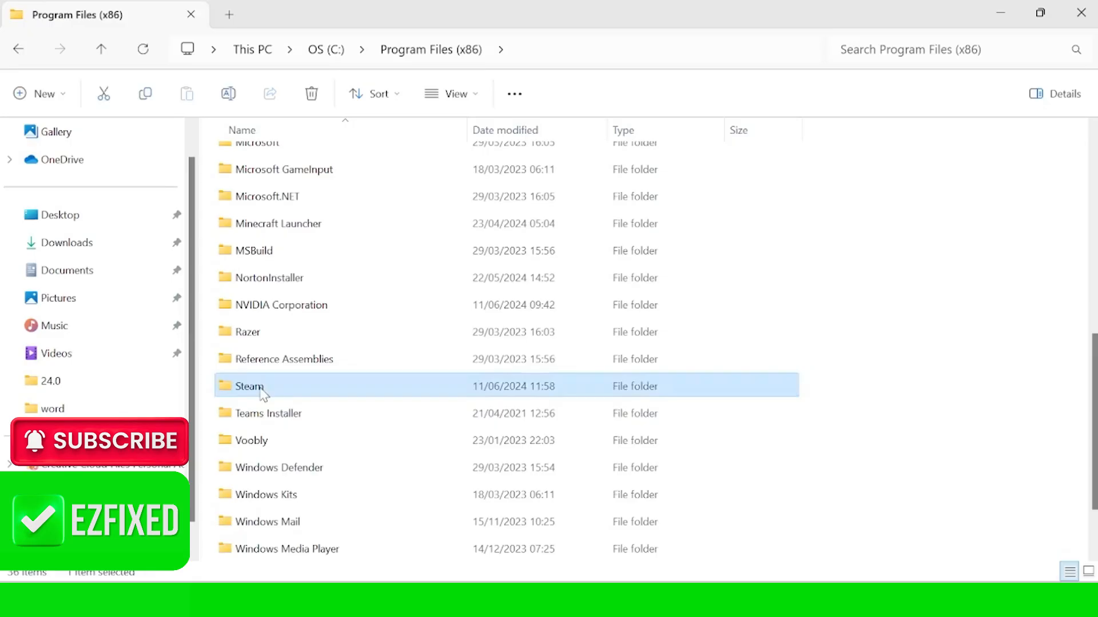
- Go into the Steam folder toward steamapps\common\Apex Legends and its r5apex.exe
double_click(248, 385)
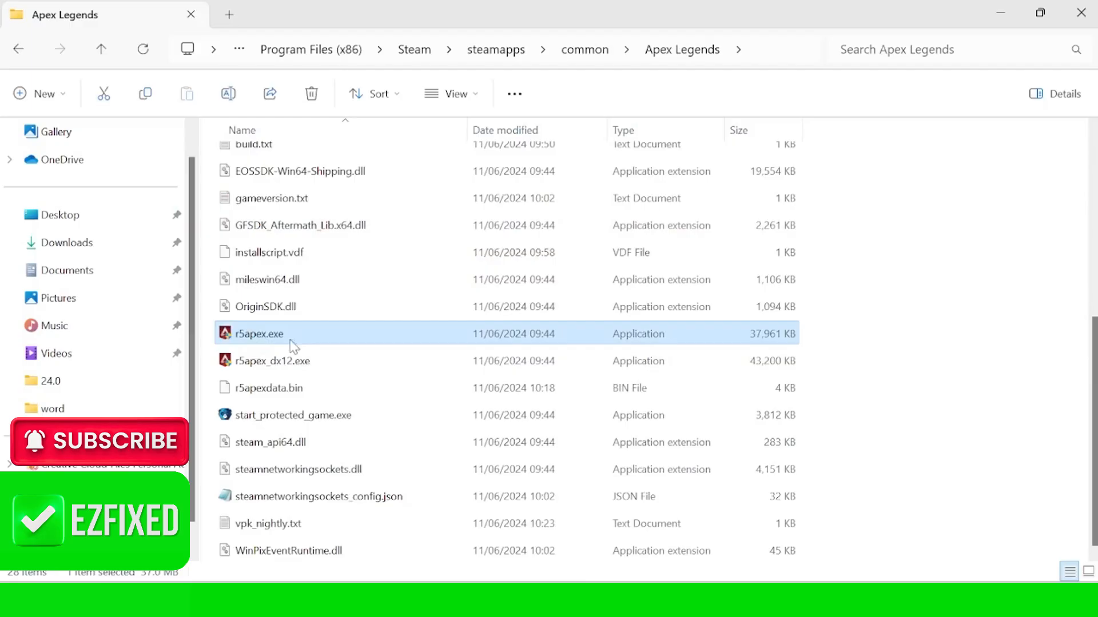
mouse_move(266, 338)
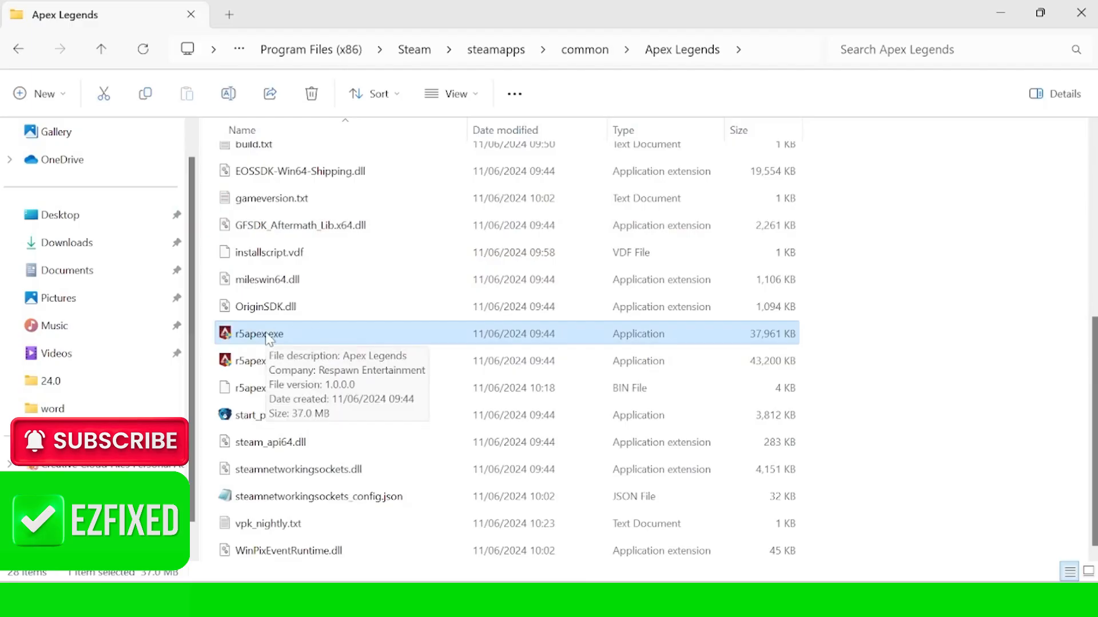
mouse_move(411, 295)
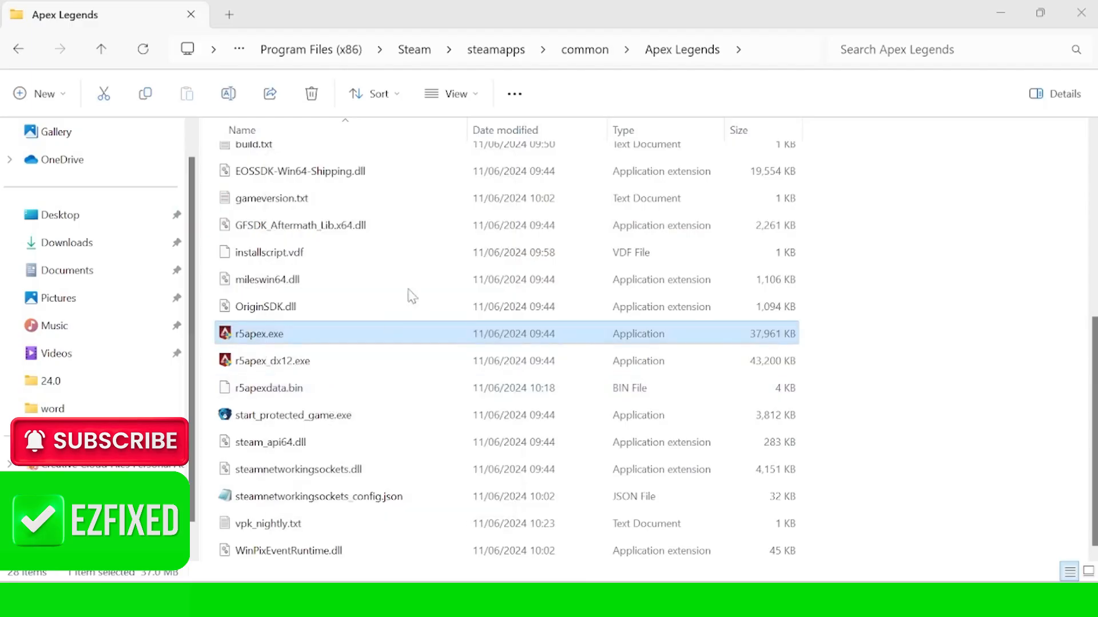
- Save r5apex.exe's Compatibility settings: Disable fullscreen optimizations and Run as administrator
click(259, 333)
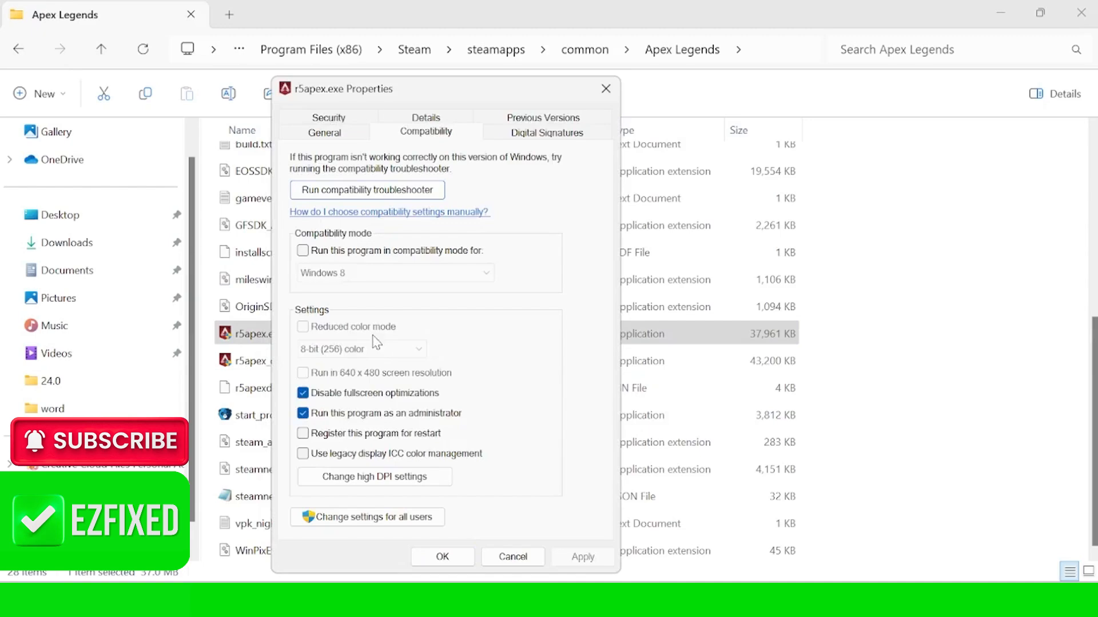
mouse_move(439, 399)
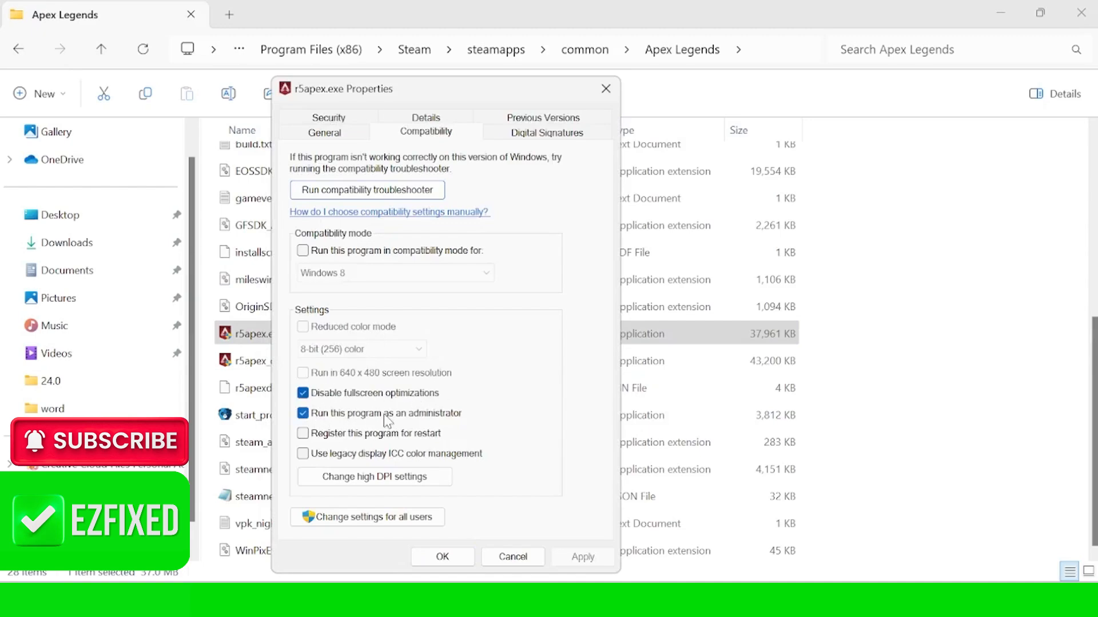
mouse_move(376, 407)
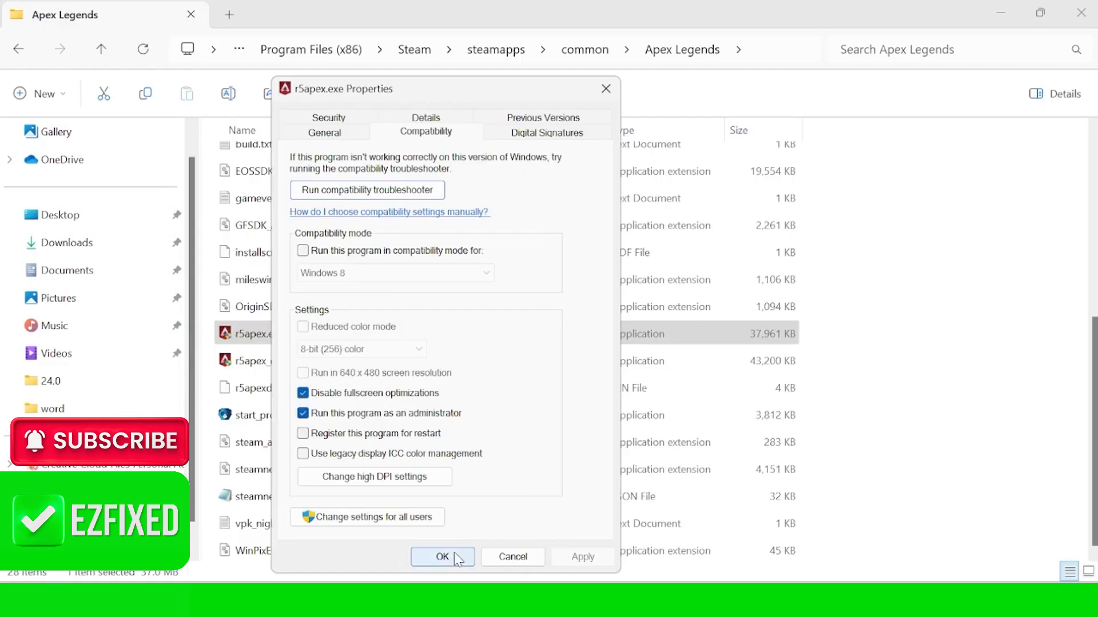
click(441, 557)
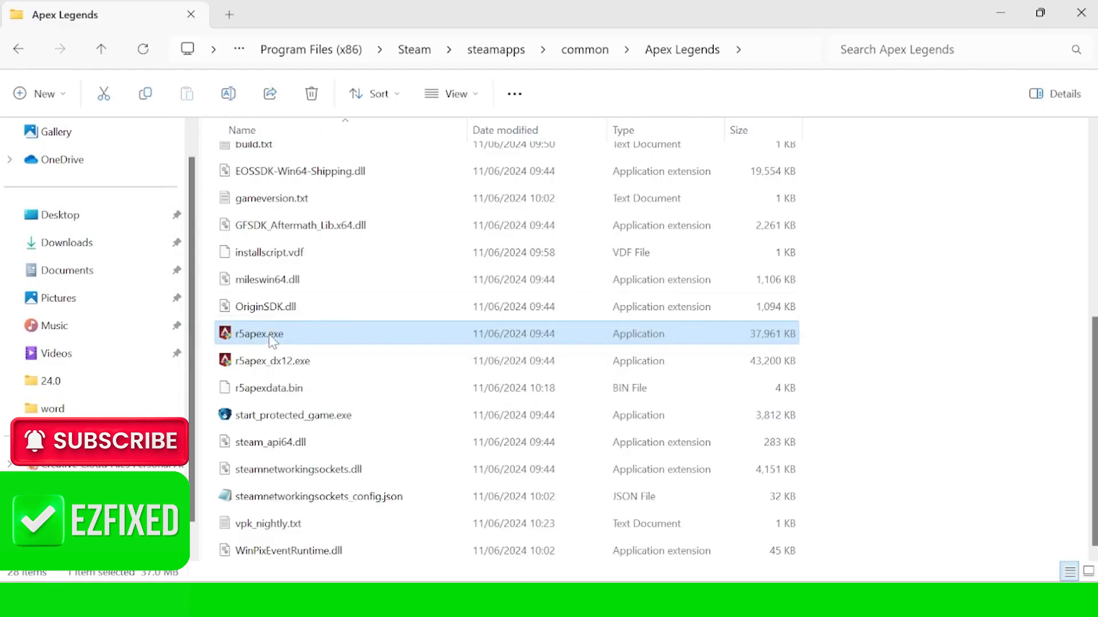
mouse_move(260, 334)
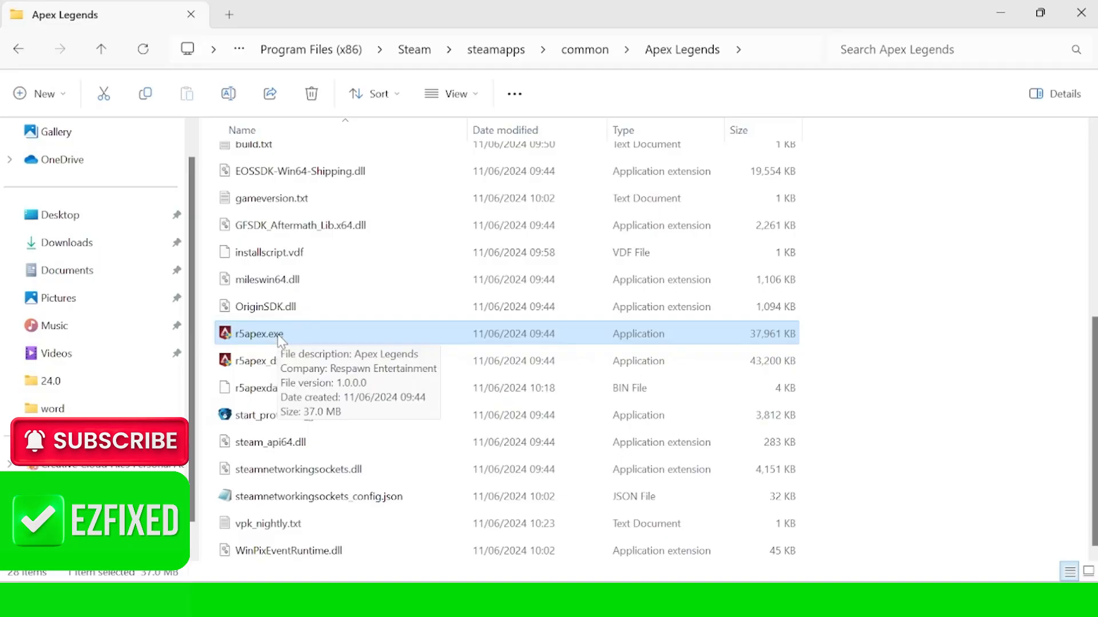
mouse_move(833, 181)
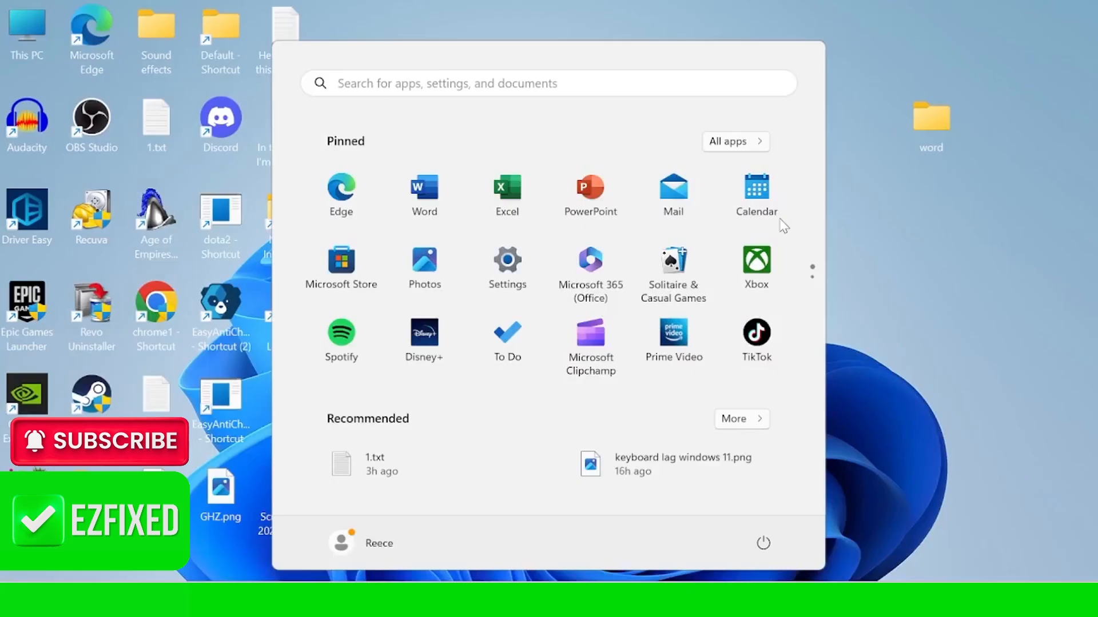
- Search Start for 'windows Defender Firewall' and launch its Control Panel page
text(windows Defender Firewall)
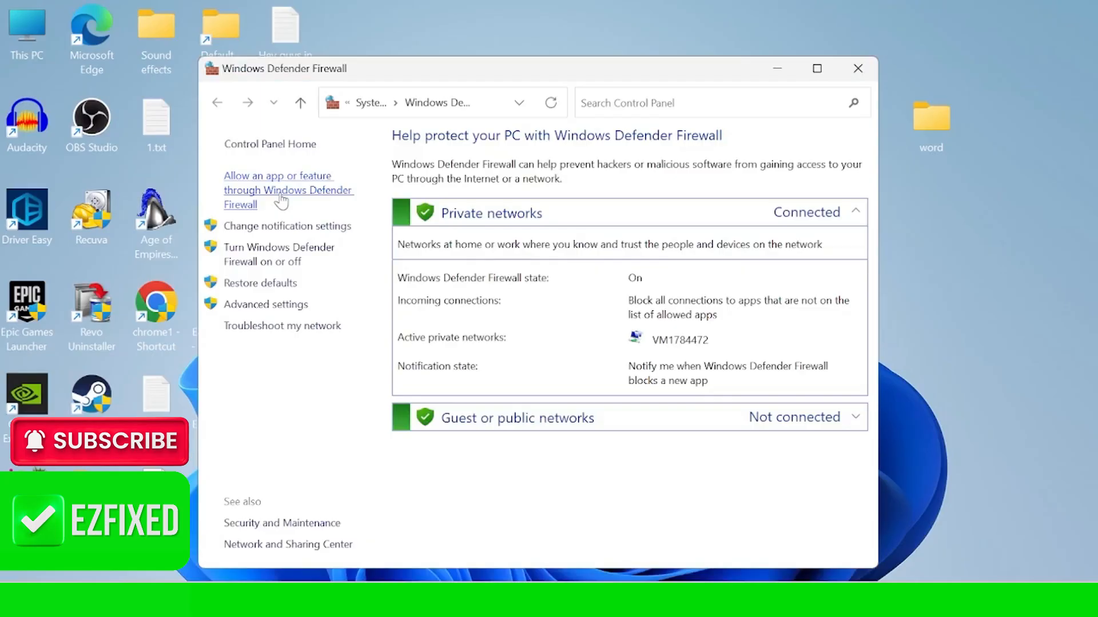
- Unlock the allowed apps list and remove the existing Apex Legends entry
click(277, 190)
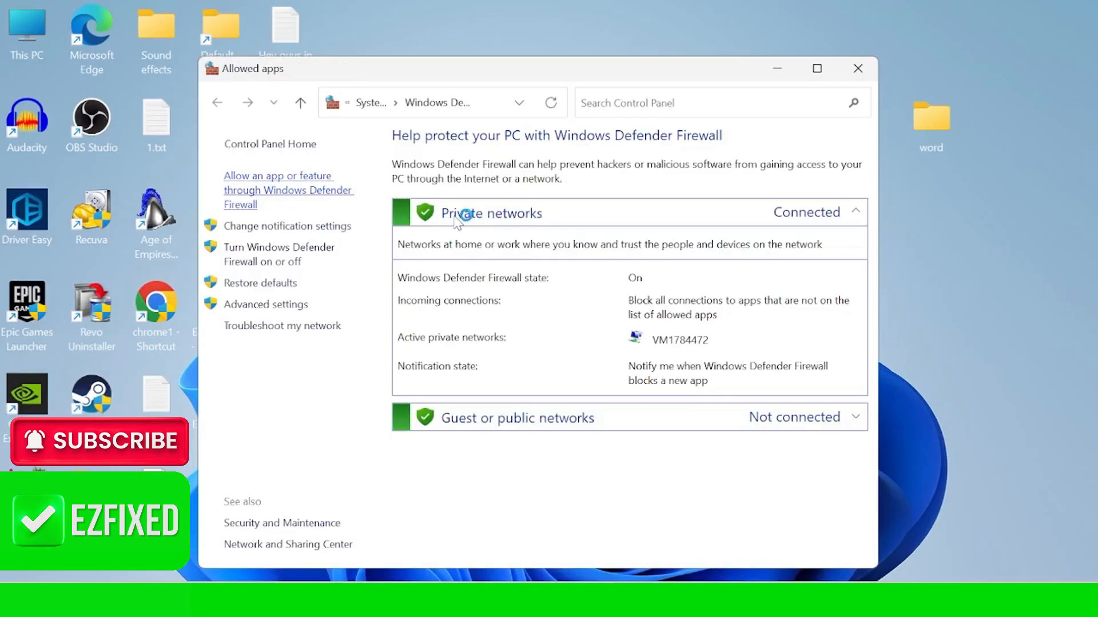
click(287, 191)
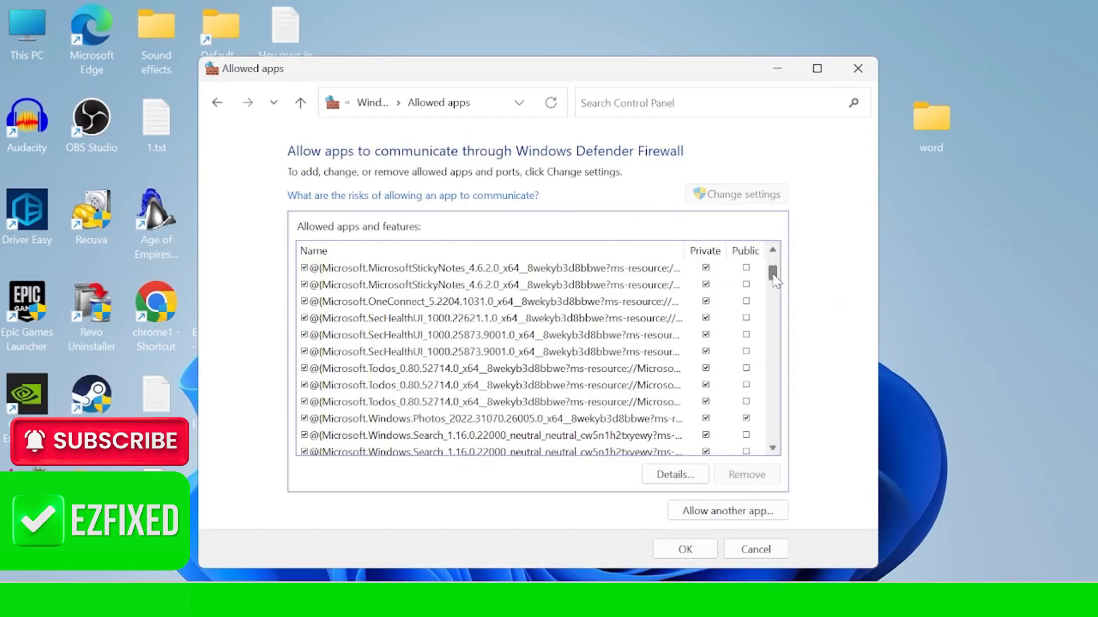
scroll(up, 3)
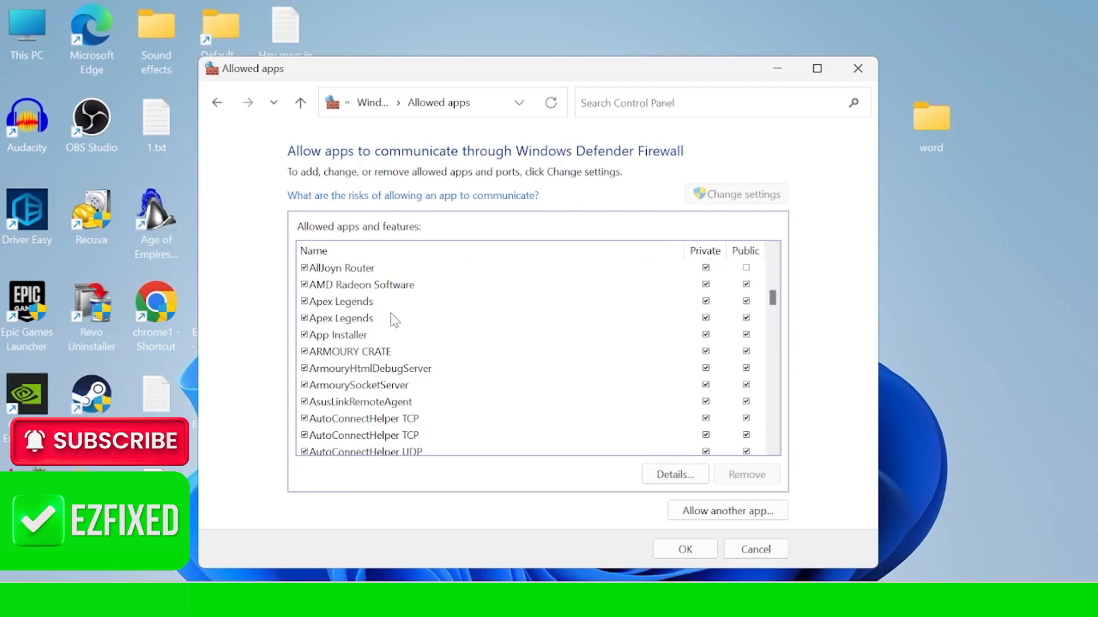
click(341, 300)
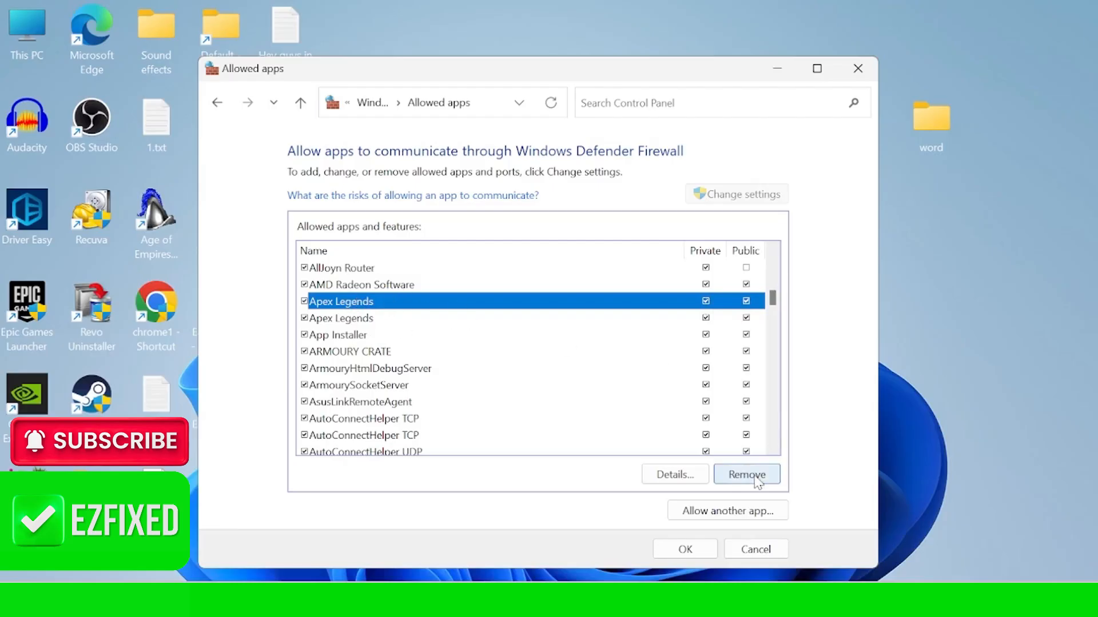
click(746, 473)
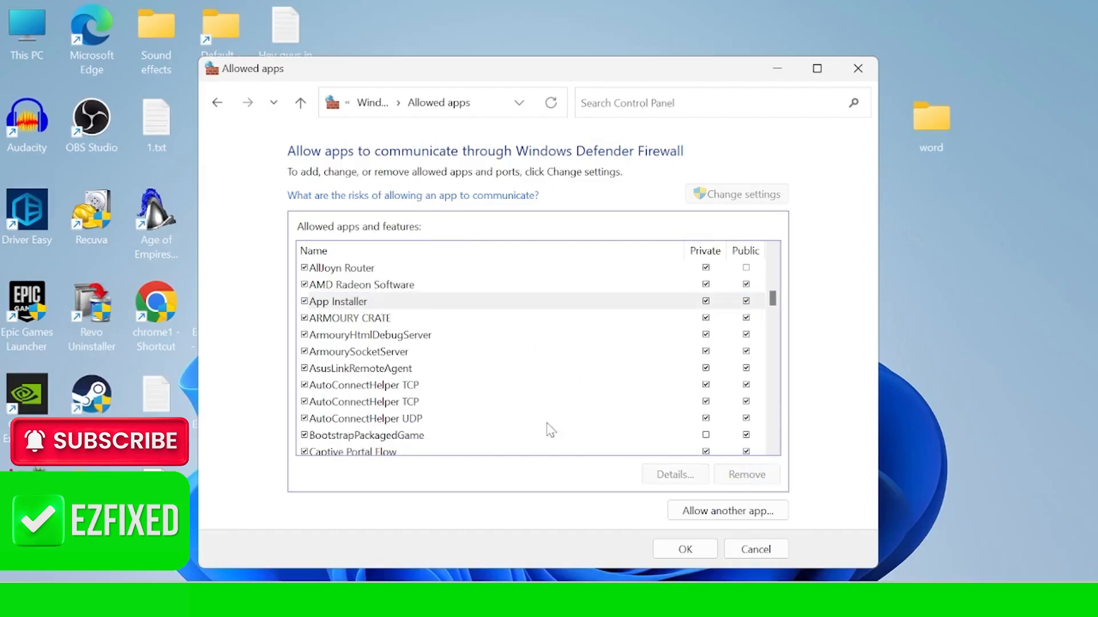
- Re-add Apex Legends from r5apex.exe, allowed on private and public networks
click(727, 510)
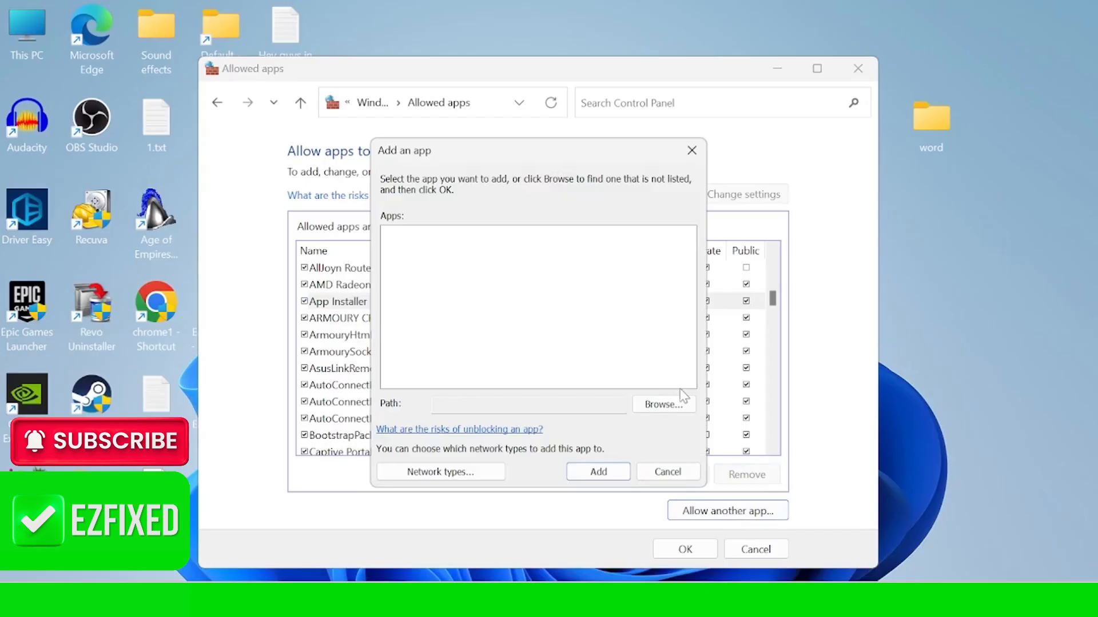
click(662, 403)
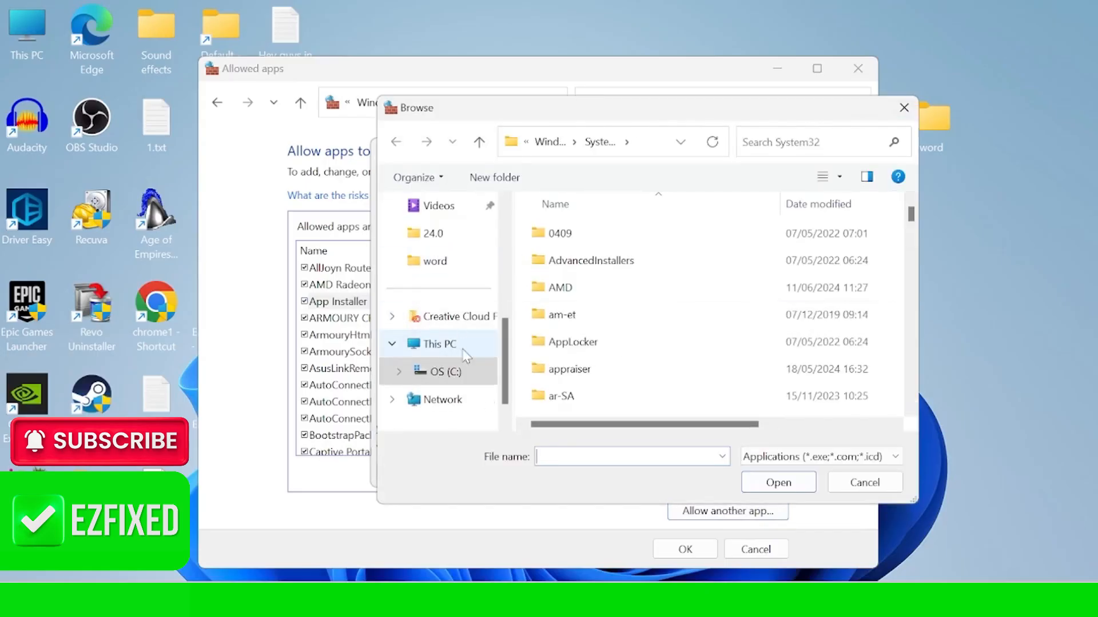
click(438, 372)
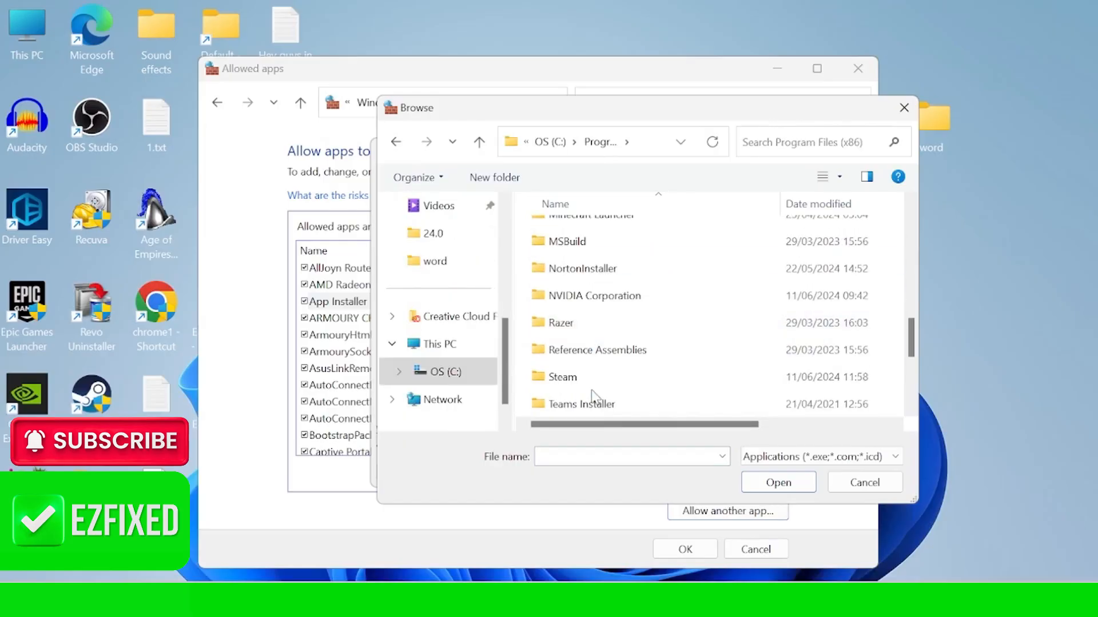
double_click(561, 376)
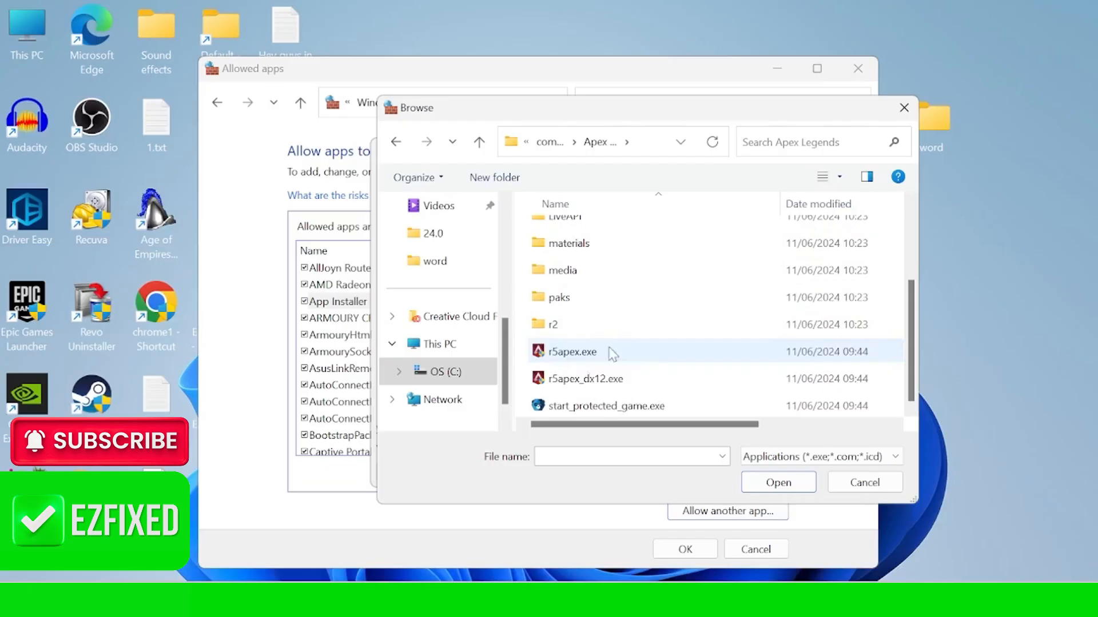
mouse_move(587, 359)
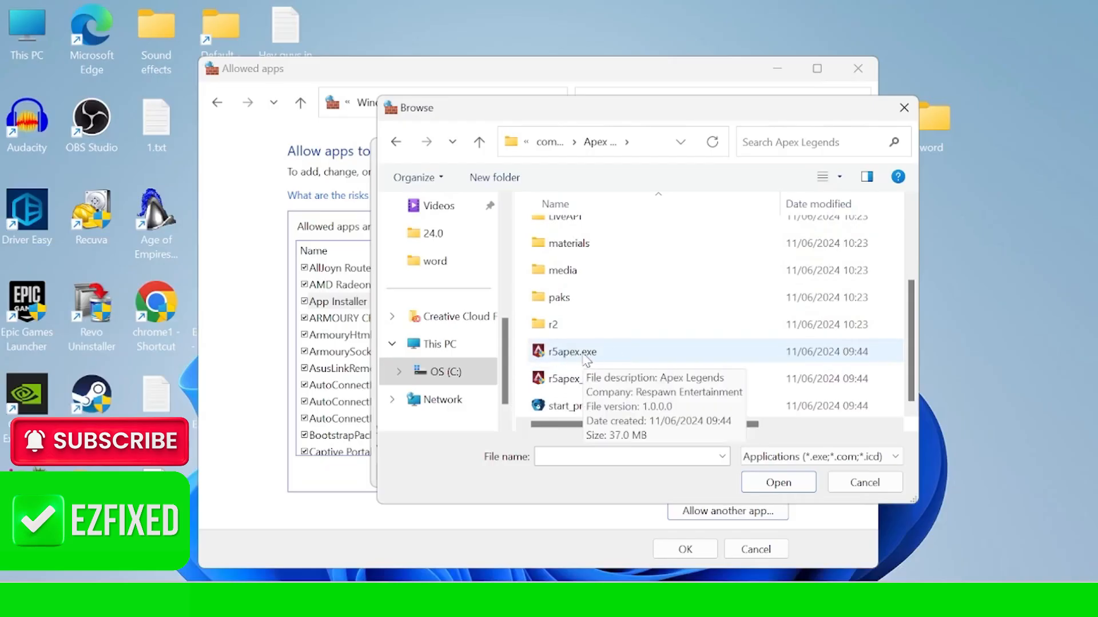
click(778, 482)
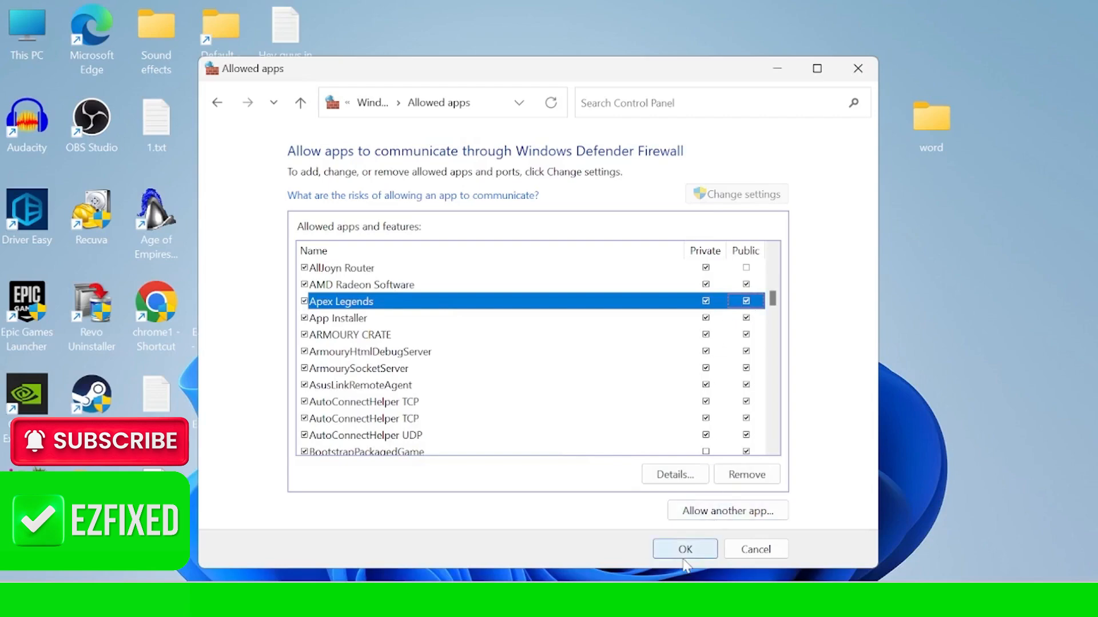
click(683, 549)
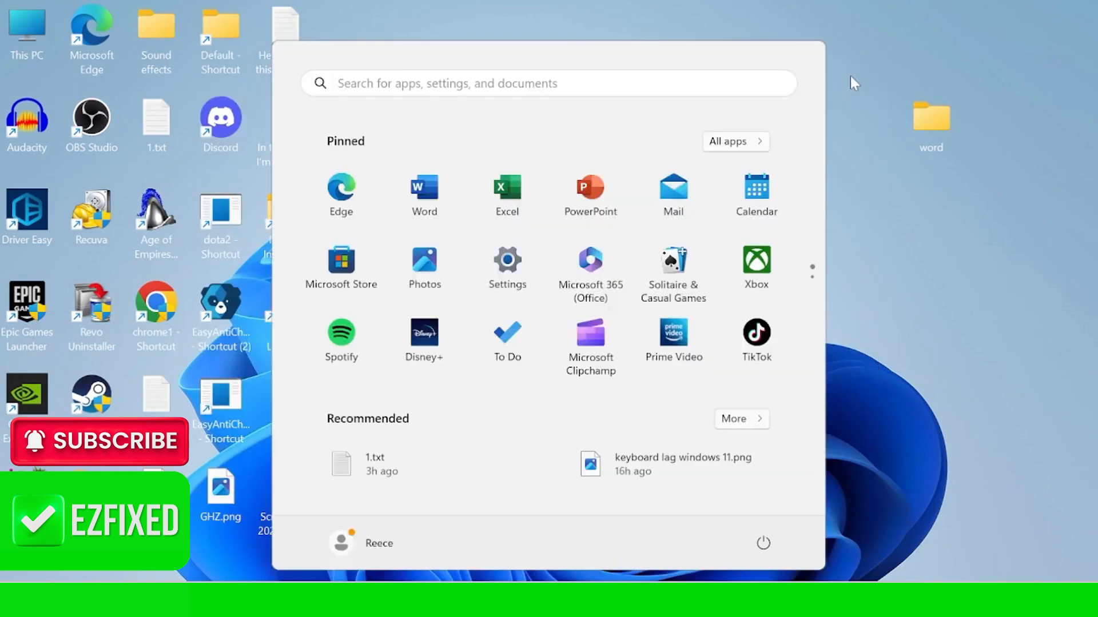
- Search Start for 'settings' and launch the Settings app
text(settings)
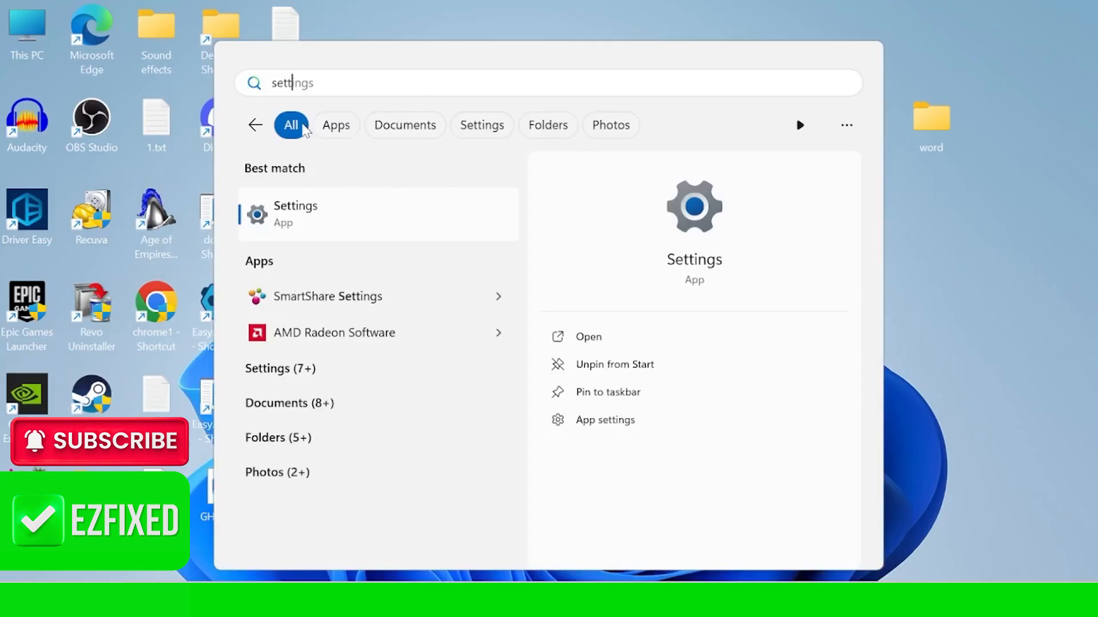
click(295, 214)
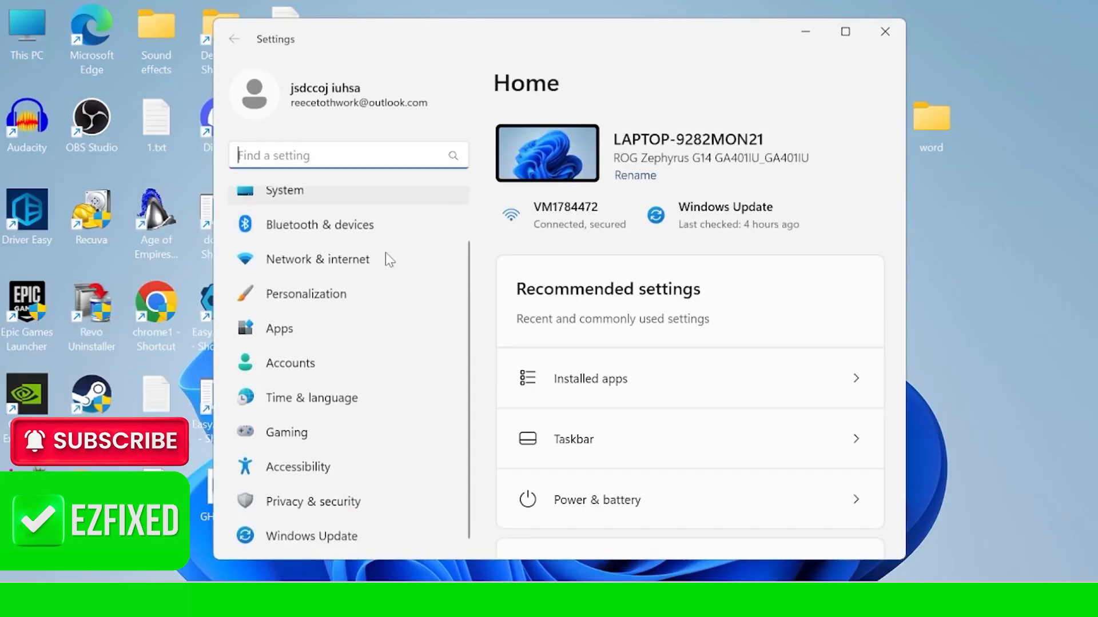
- Go to the Windows Update page and start checking for updates
click(311, 537)
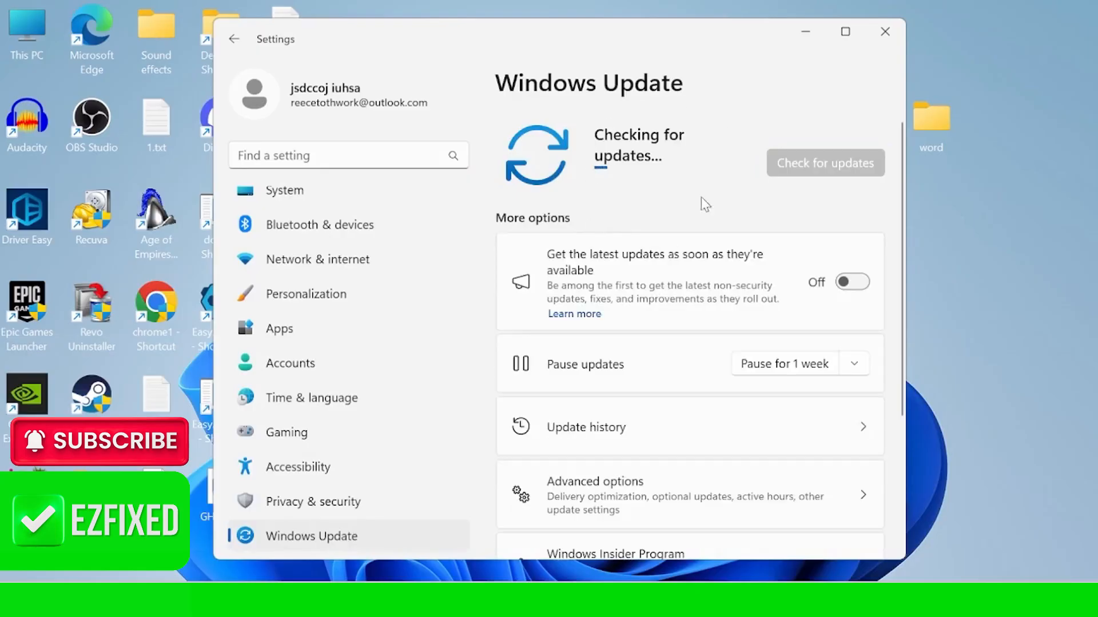
mouse_move(669, 191)
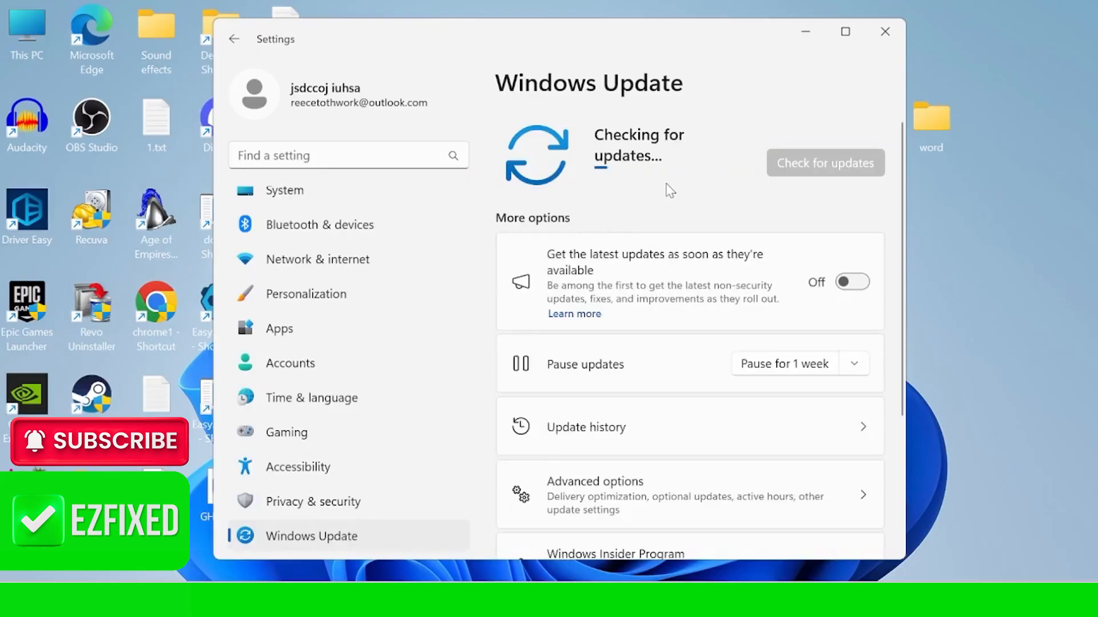
mouse_move(619, 188)
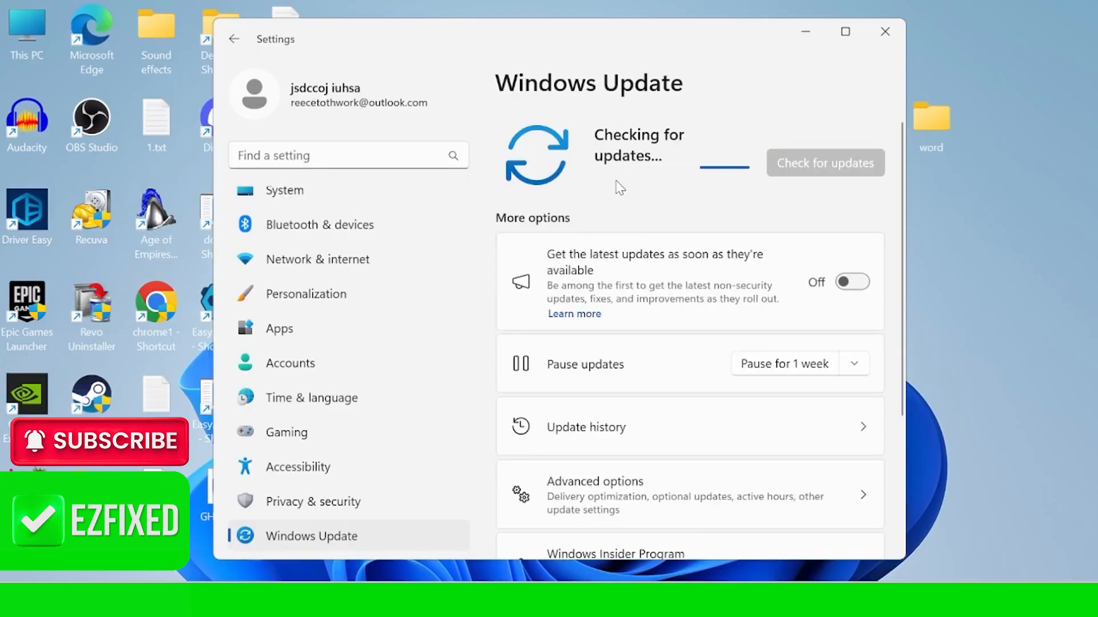
mouse_move(603, 167)
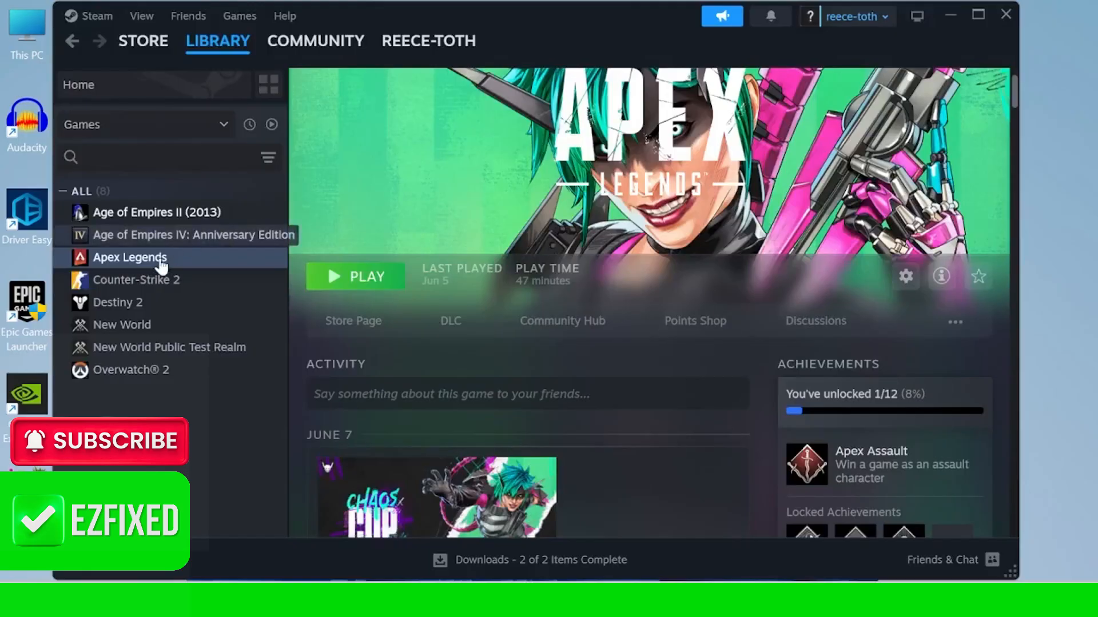
- Bring up Apex Legends' Properties from the Steam Library on Installed Files
click(79, 85)
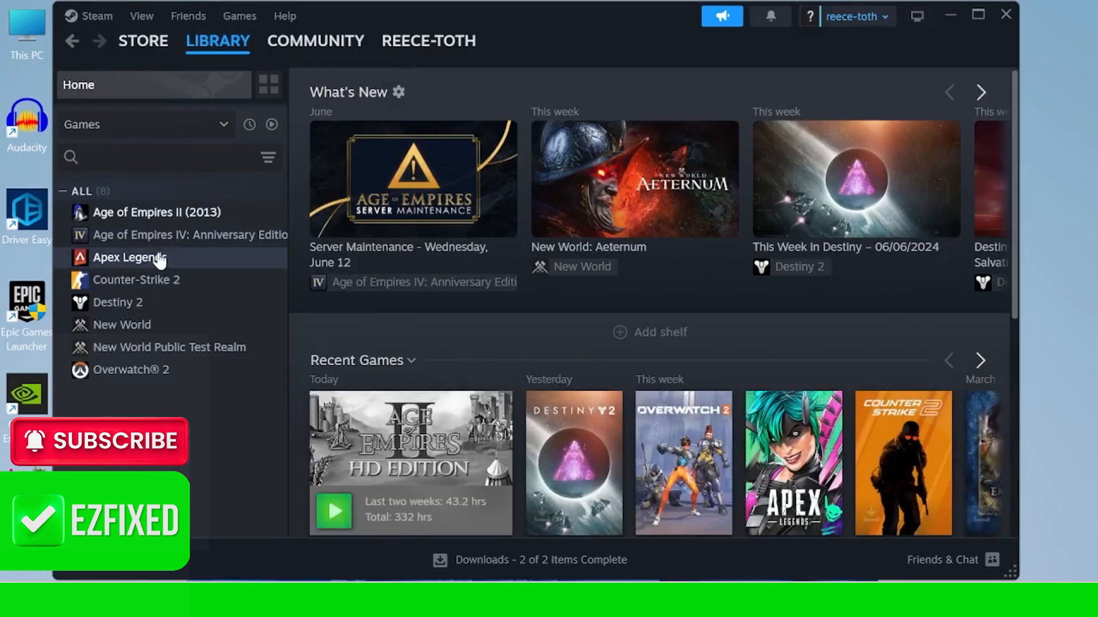
right_click(126, 257)
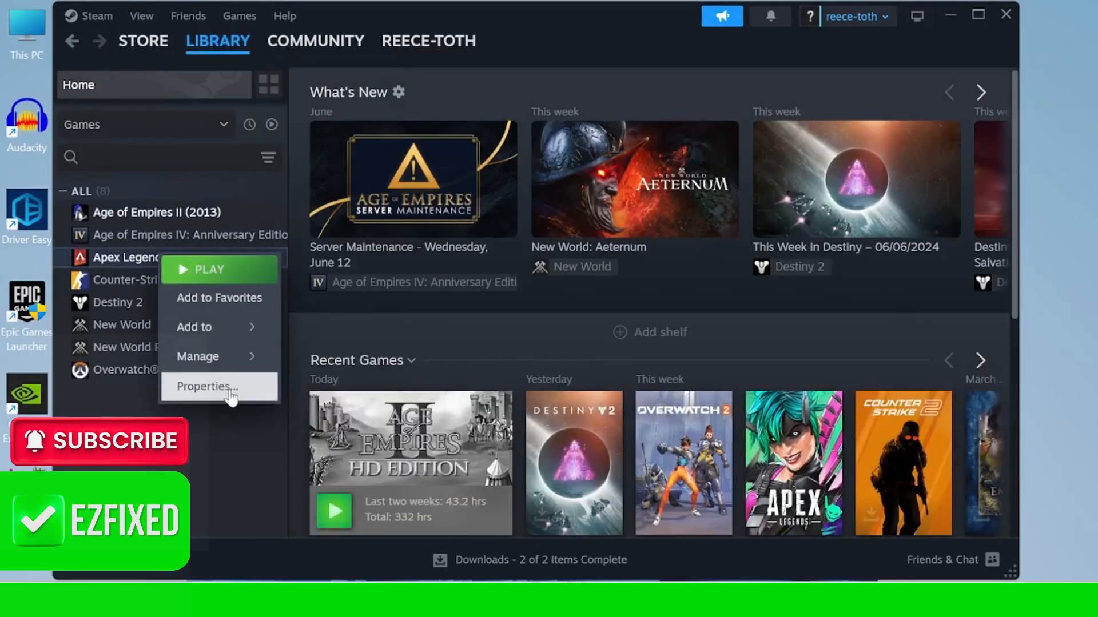
click(206, 387)
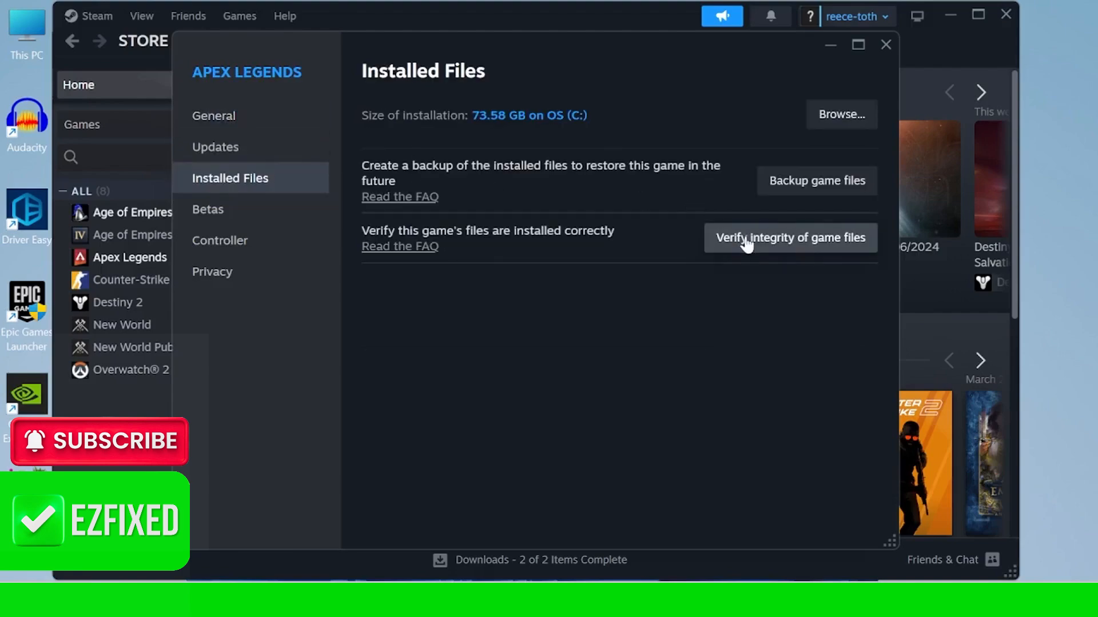
mouse_move(751, 247)
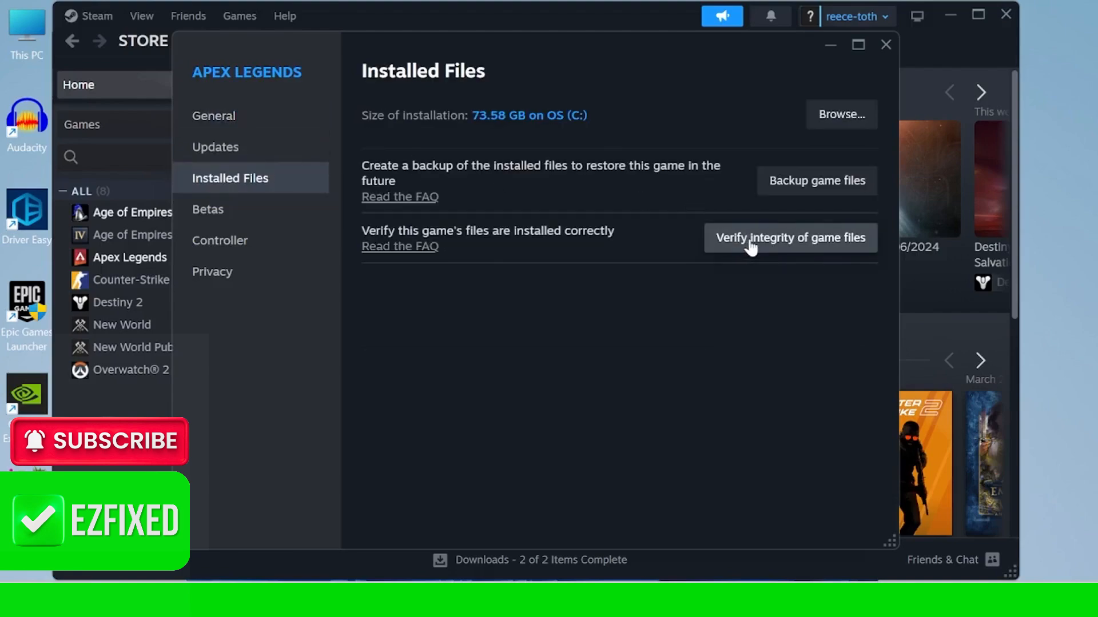
- Start verifying integrity of Apex Legends' game files and close the Properties window
click(790, 237)
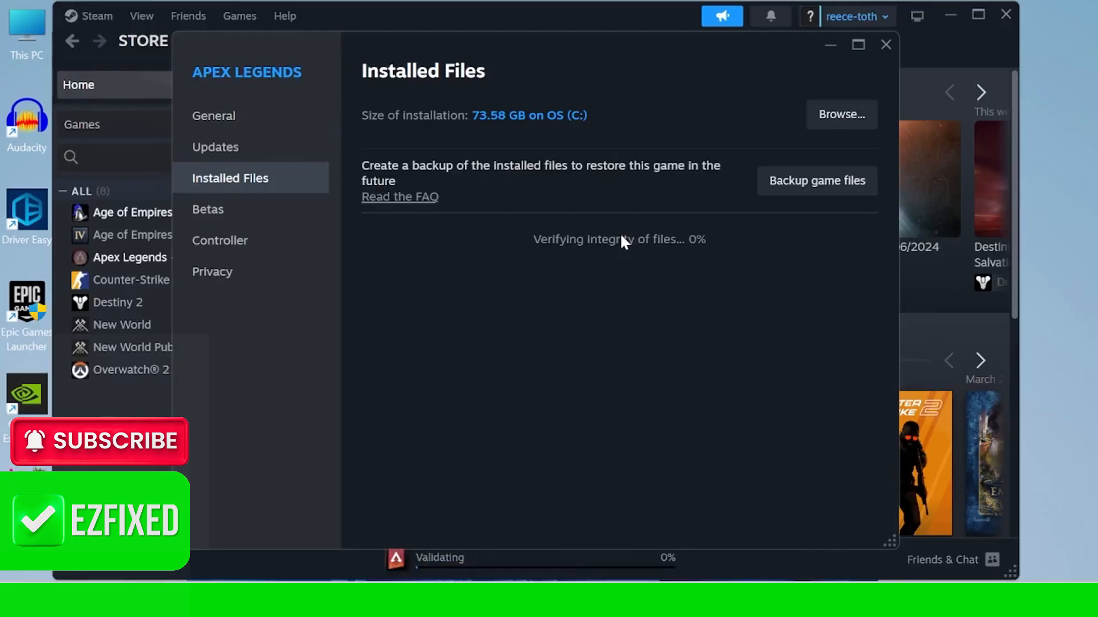
mouse_move(665, 247)
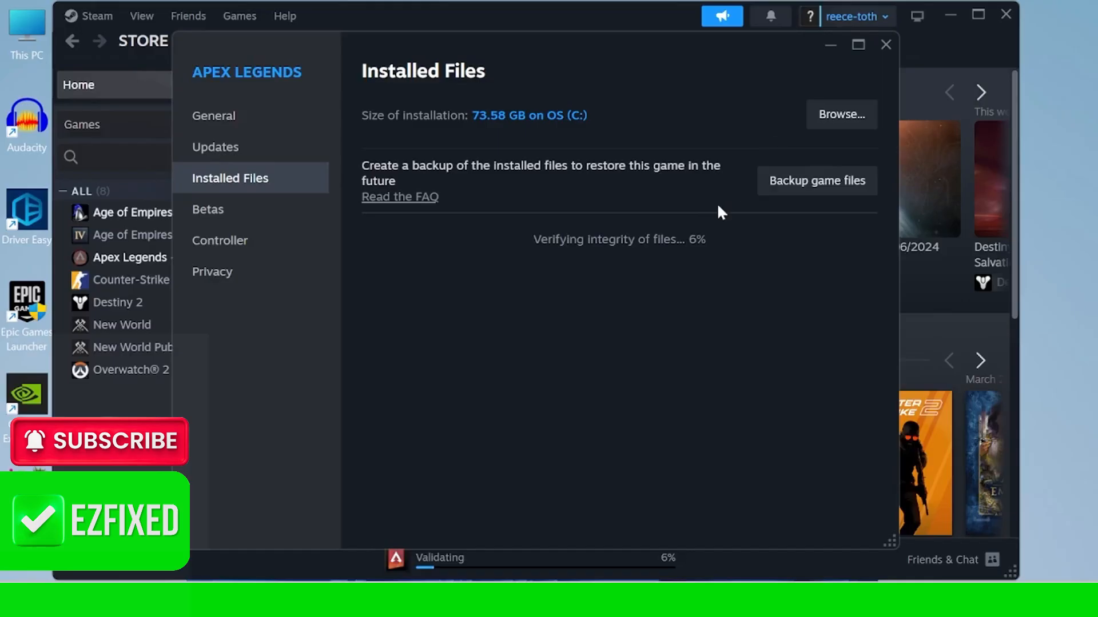
click(885, 44)
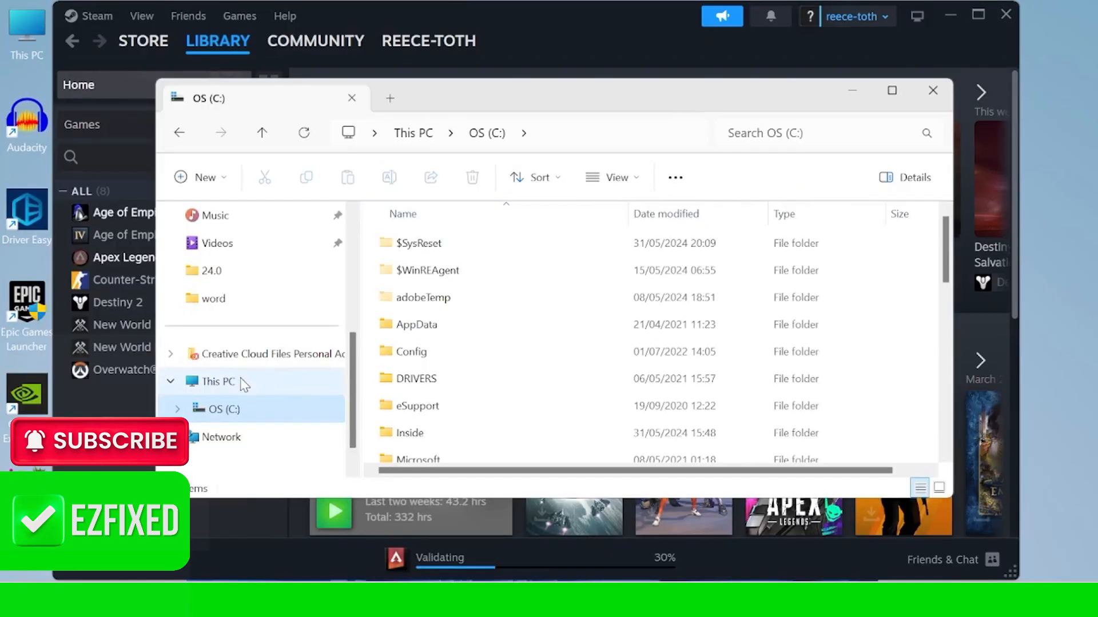
- Show This PC with the C drive and dismiss the stray context menu
click(218, 381)
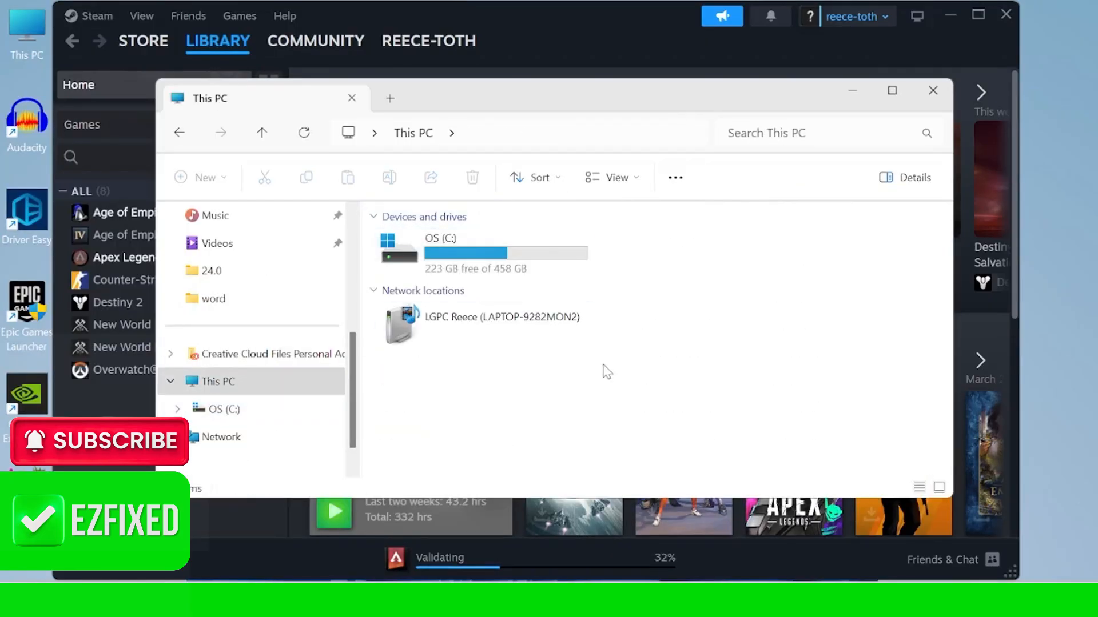
mouse_move(626, 407)
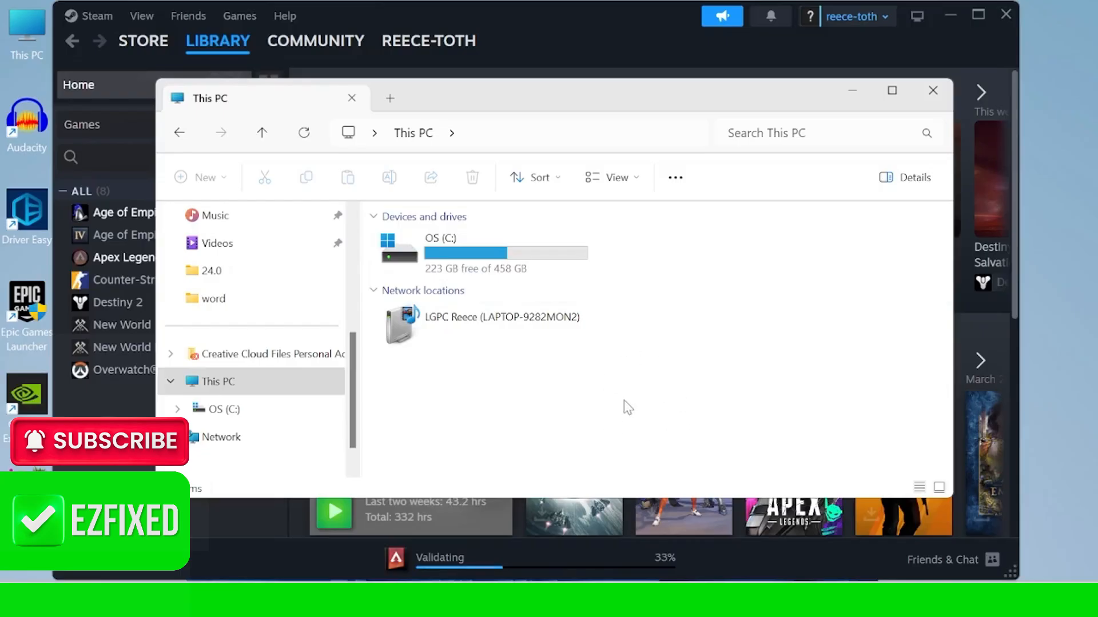
mouse_move(637, 404)
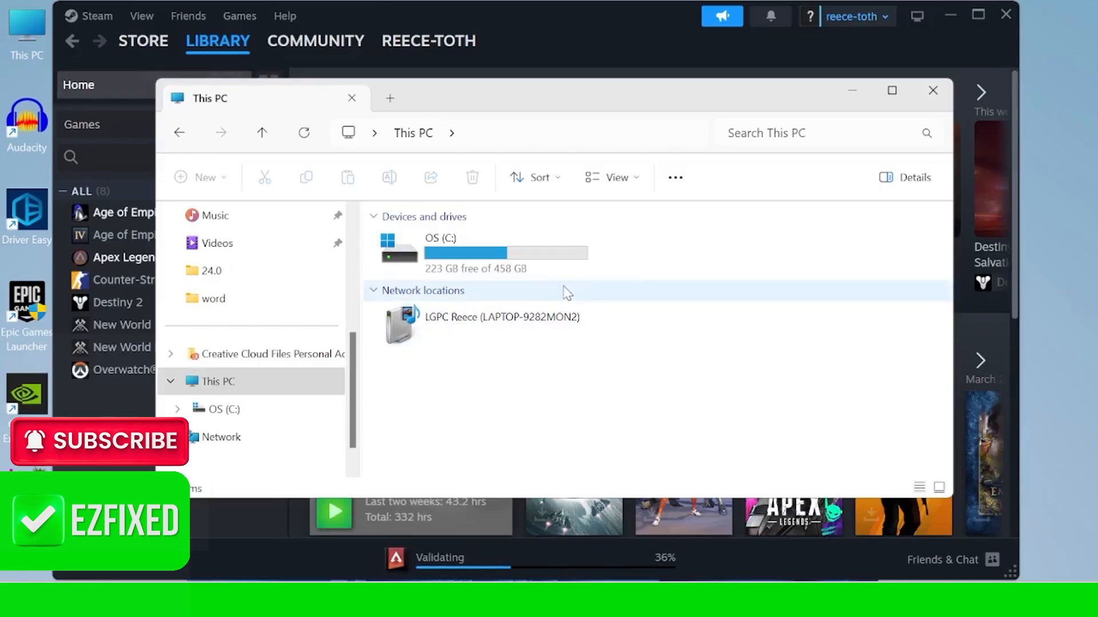
mouse_move(731, 261)
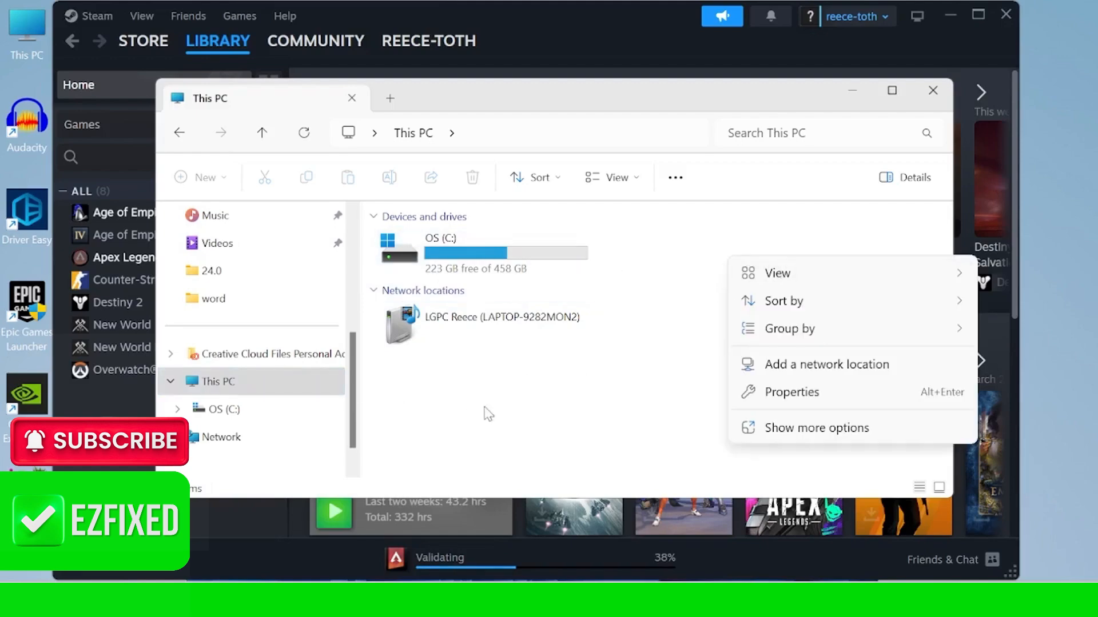
click(515, 400)
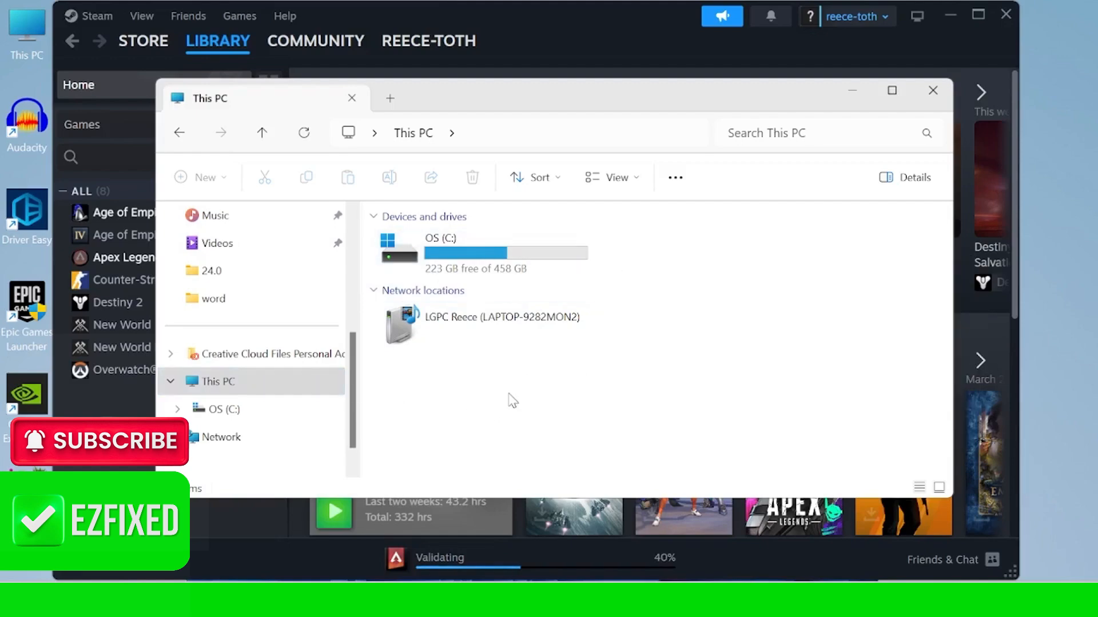
mouse_move(515, 392)
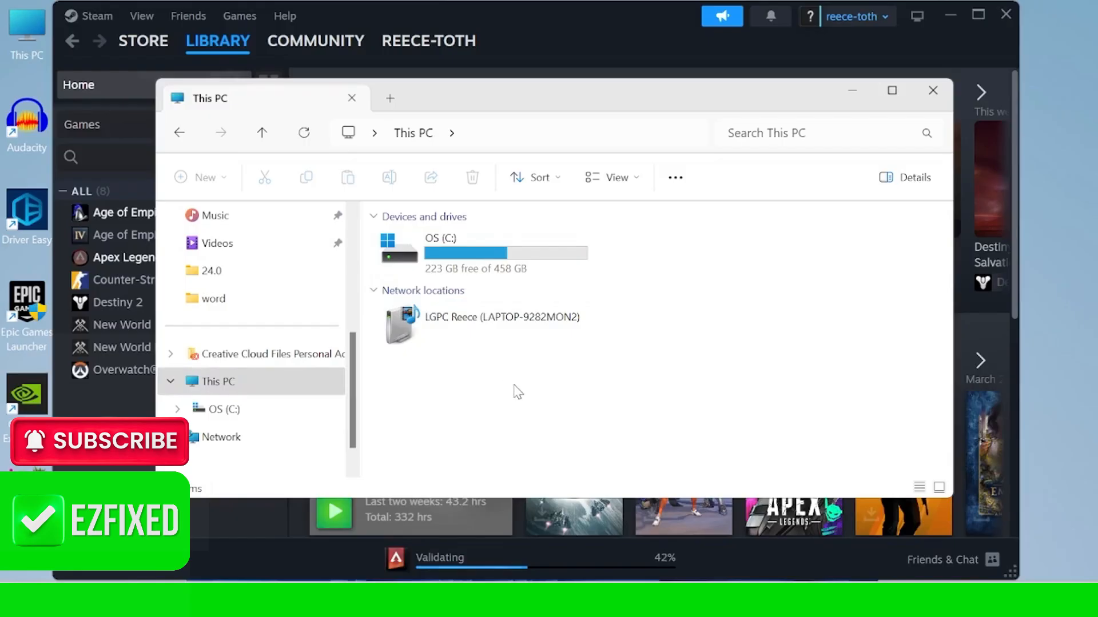